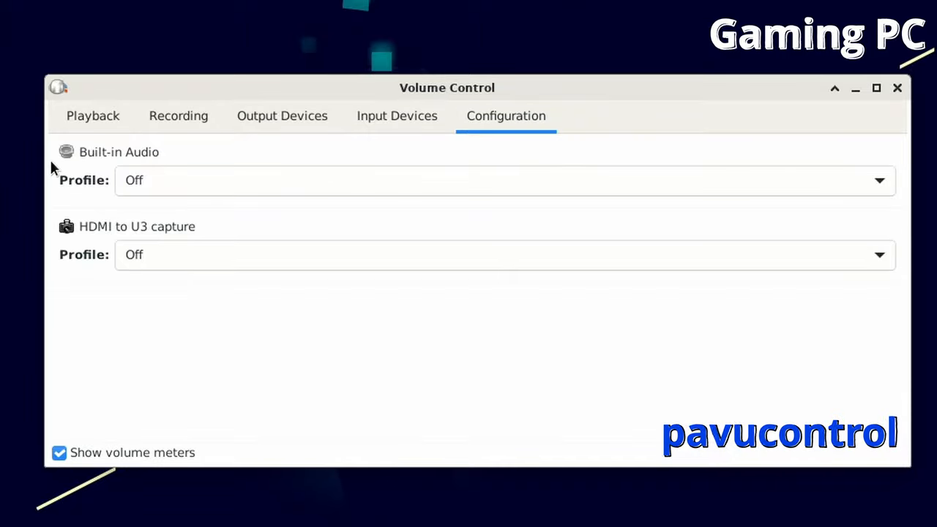
mouse_move(183, 184)
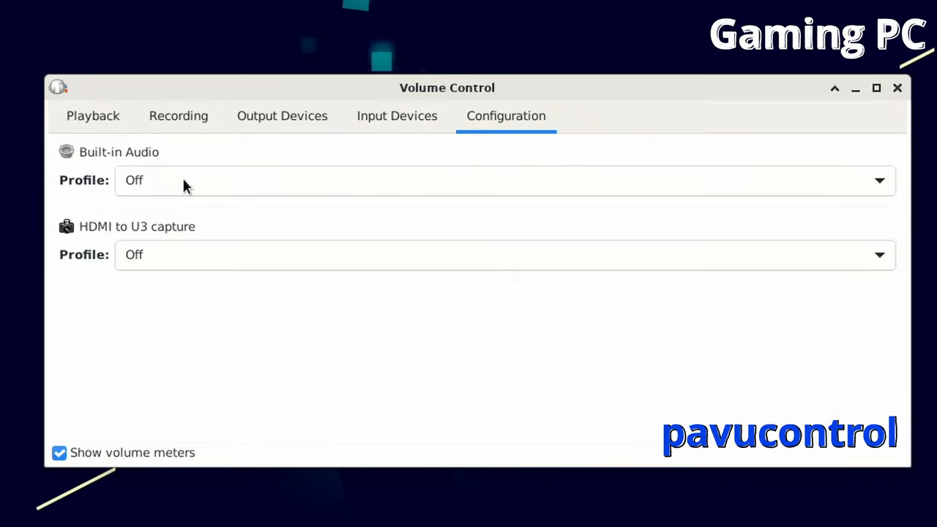
Step: Switch the Built-in Audio profile from Off to Digital Stereo (HDMI) Output
click(504, 180)
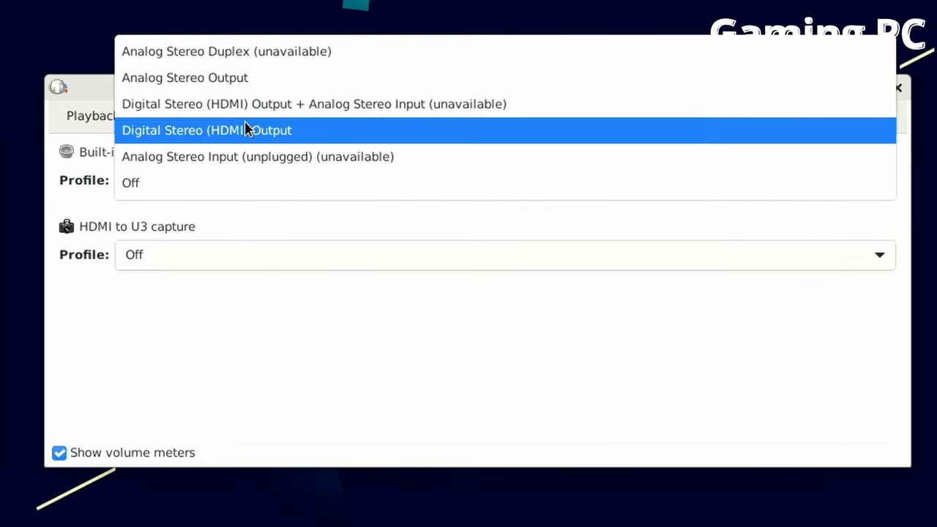
click(207, 129)
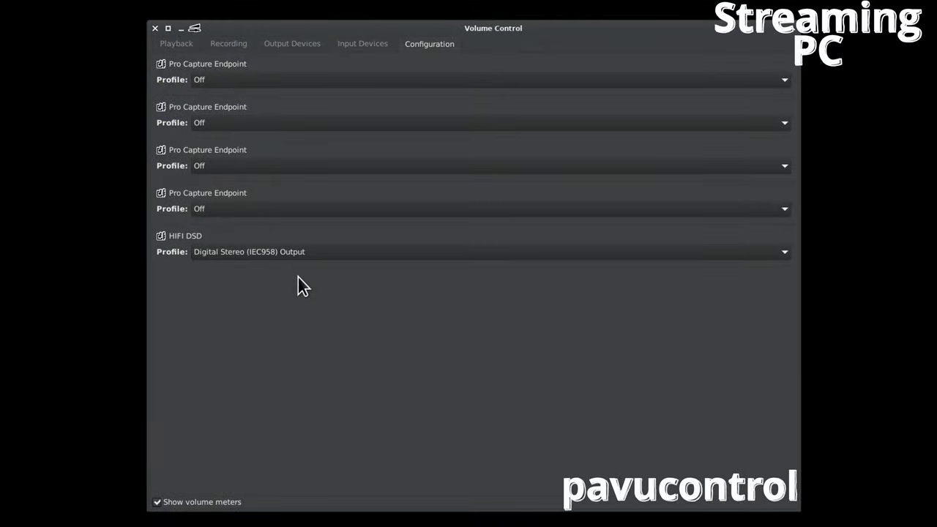
click(363, 44)
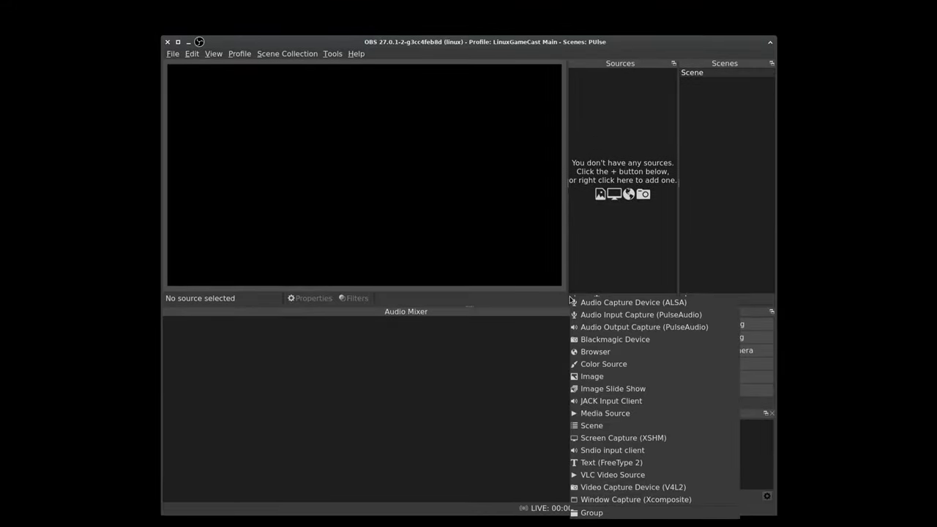
mouse_move(612, 402)
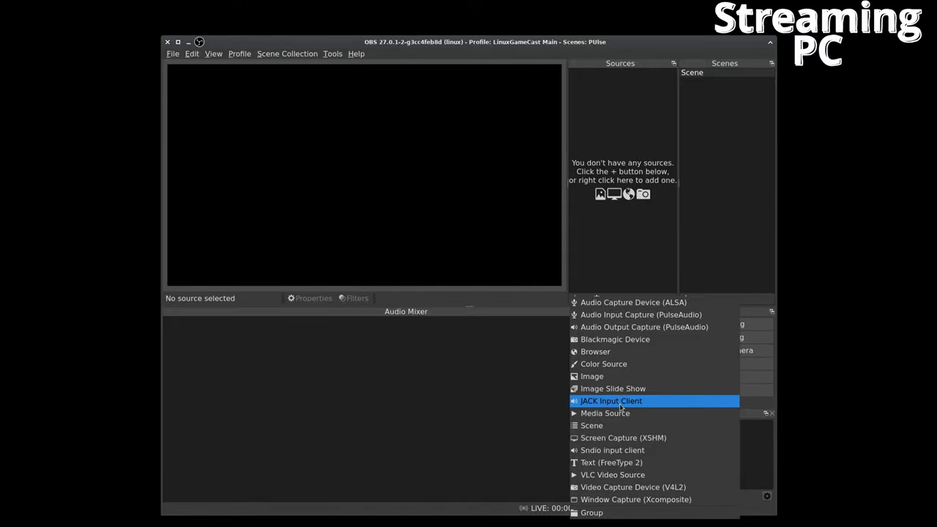
Step: Add a Video Capture Device (V4L2) source named HDMI cap
click(632, 486)
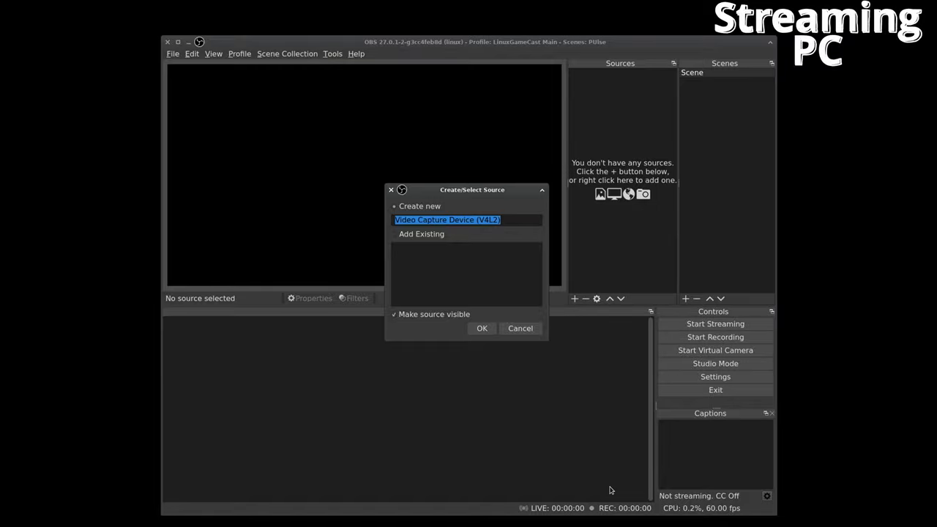
text(HDMI c)
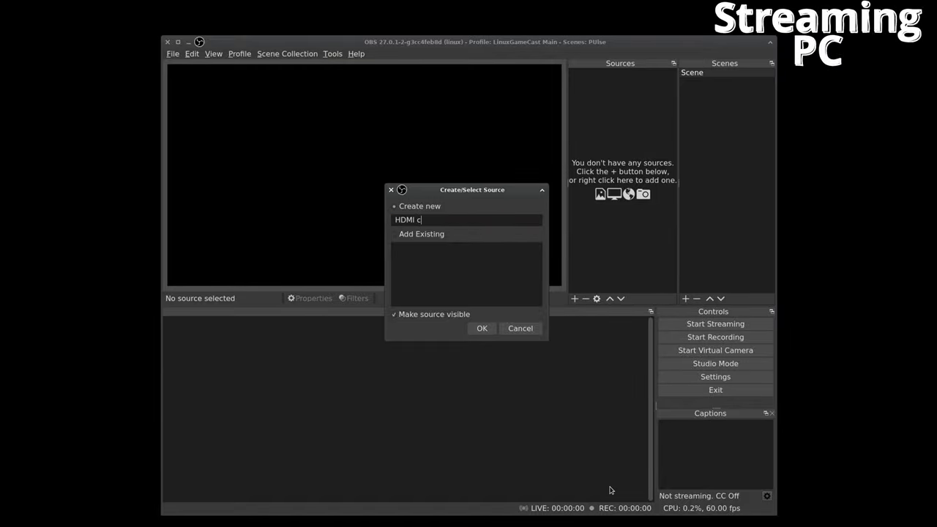
text(ap)
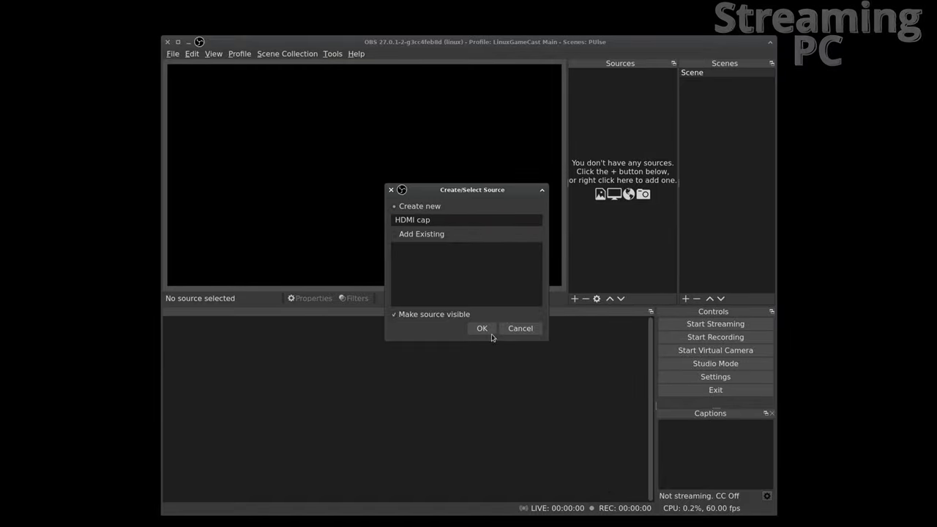
click(482, 328)
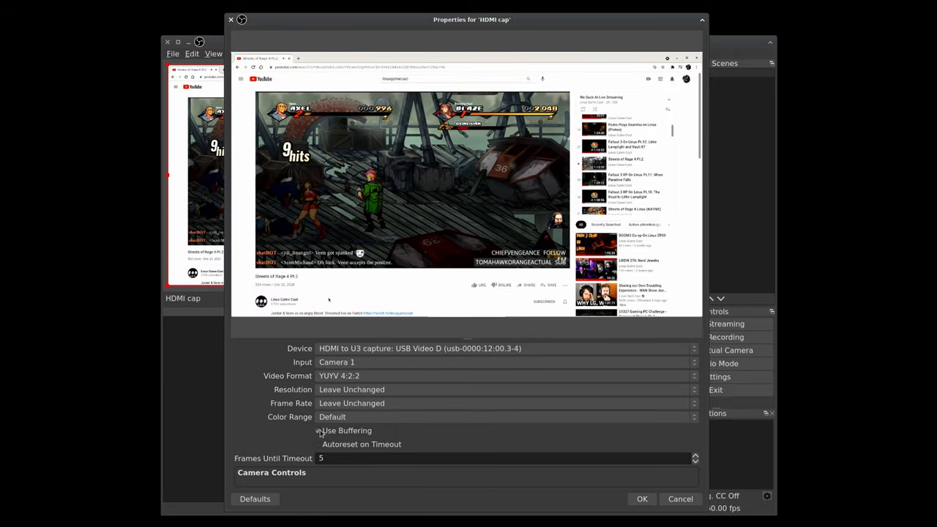
Step: Configure HDMI cap with Partial colour range, 1920x1080 resolution and 60 fps
click(503, 416)
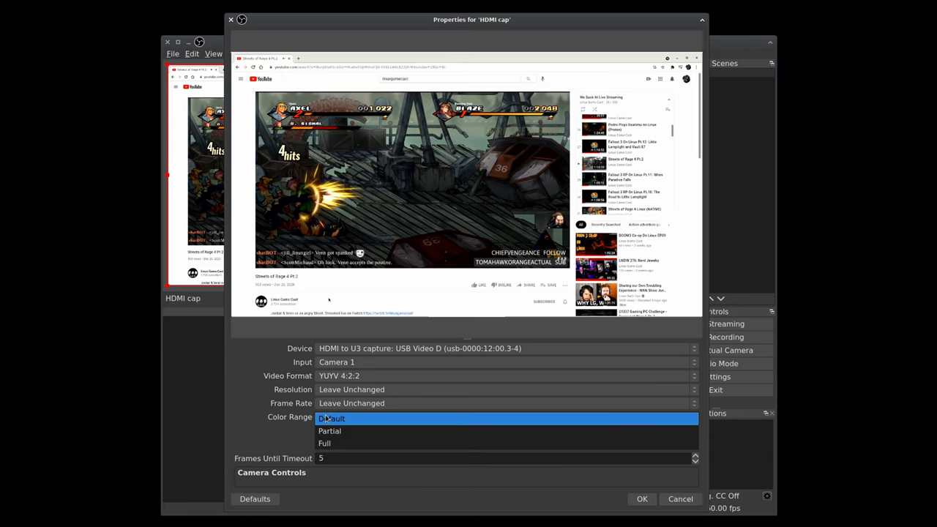
click(329, 430)
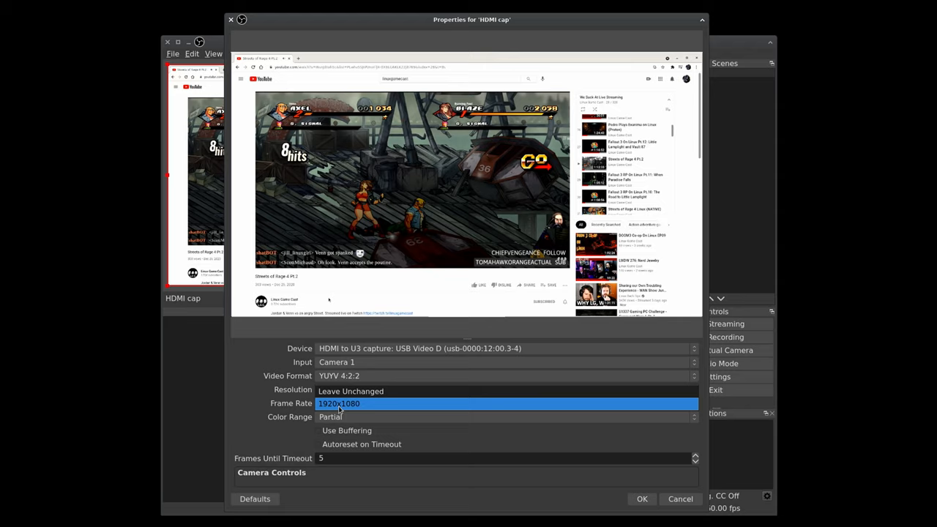
click(339, 404)
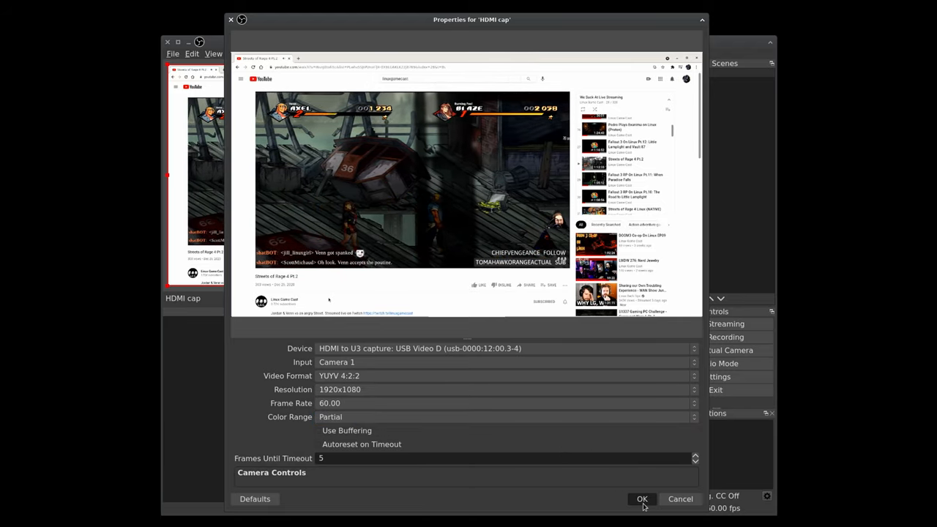
click(641, 497)
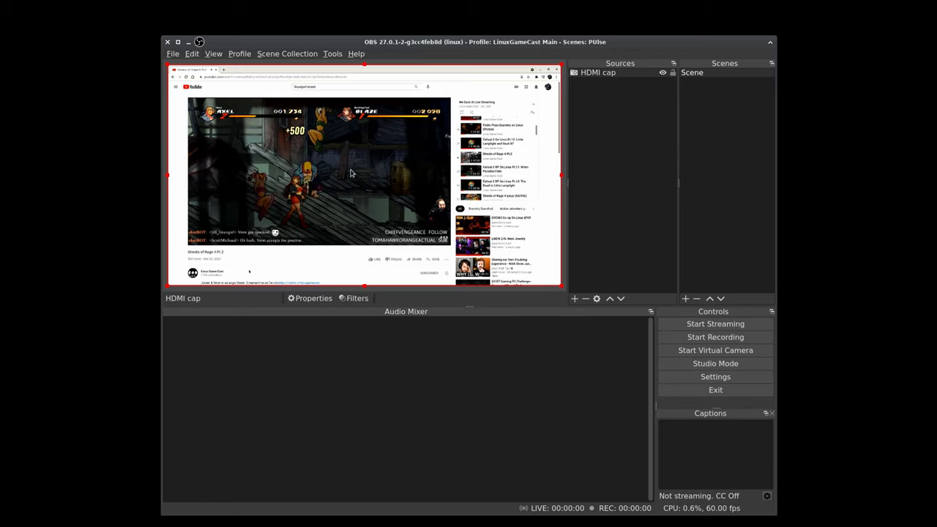
mouse_move(330, 380)
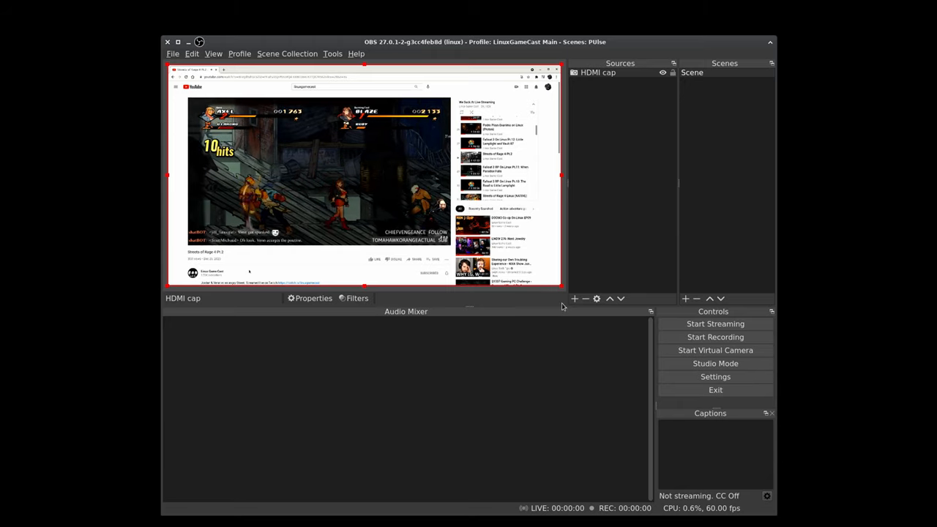
Step: Add an Audio Input Capture (PulseAudio) source named HDMI cap audio
click(574, 299)
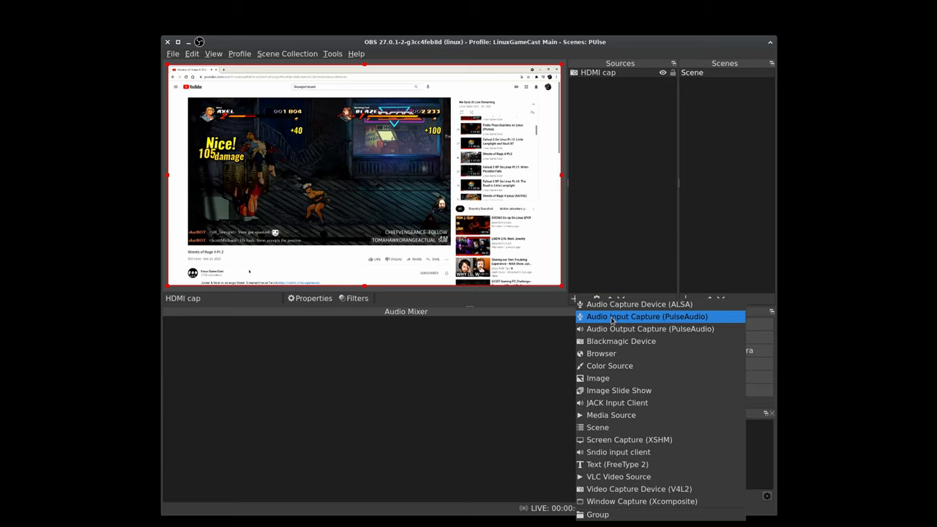
click(647, 317)
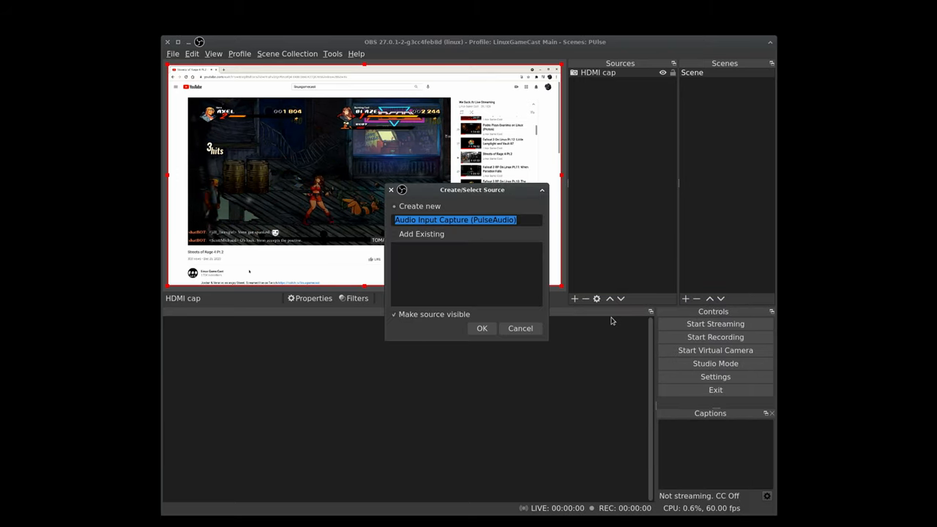
text(HDMI cap)
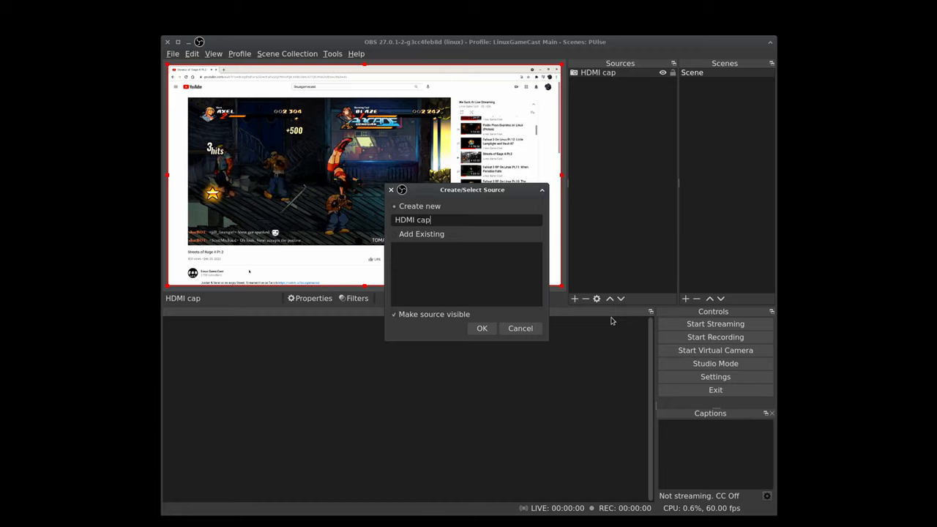
text(audio)
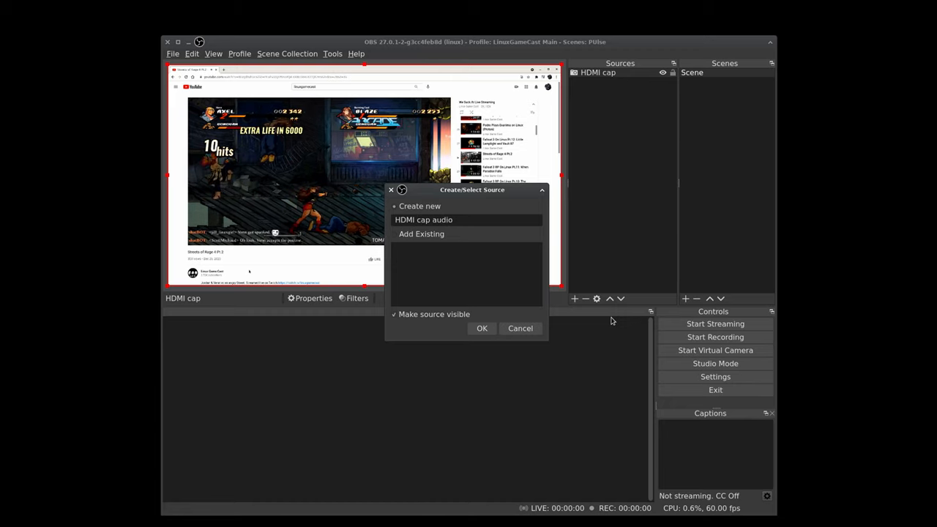
click(482, 328)
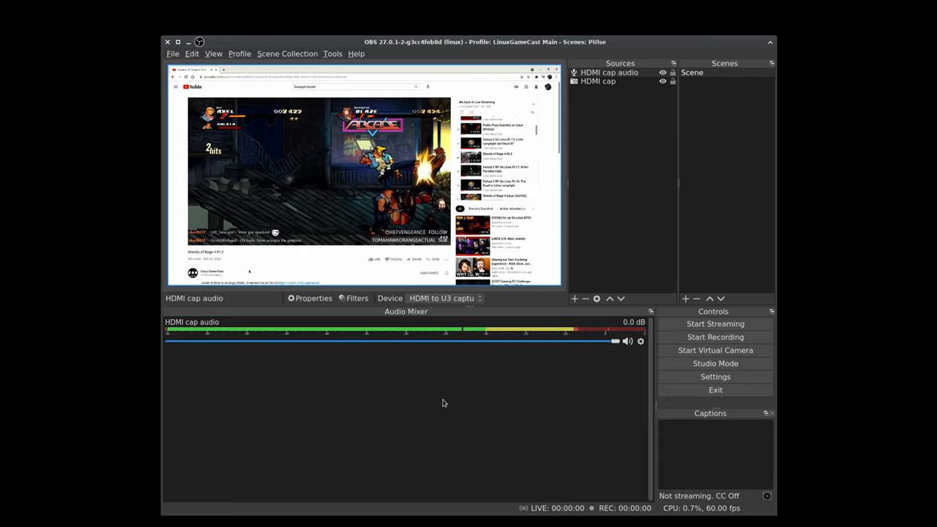
mouse_move(450, 385)
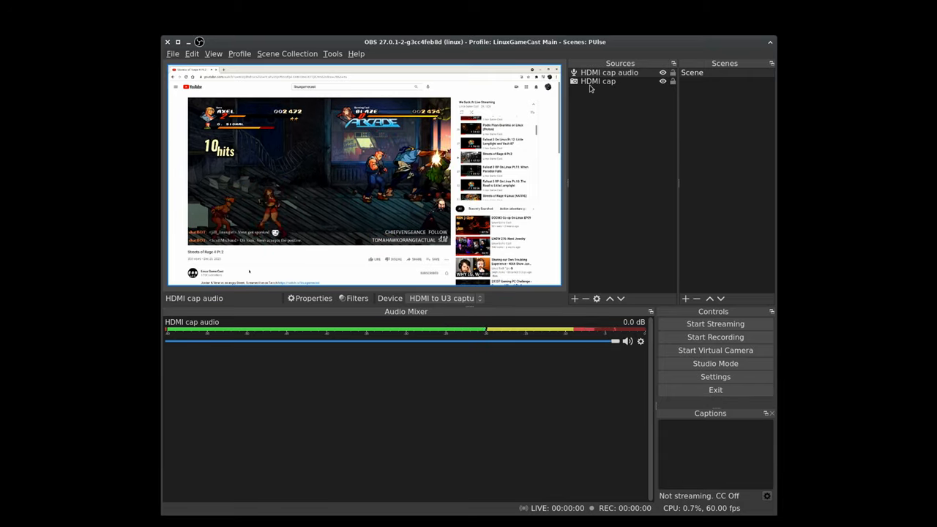
Step: Group HDMI cap and HDMI cap audio as HDMI capgroup and collapse it
click(598, 82)
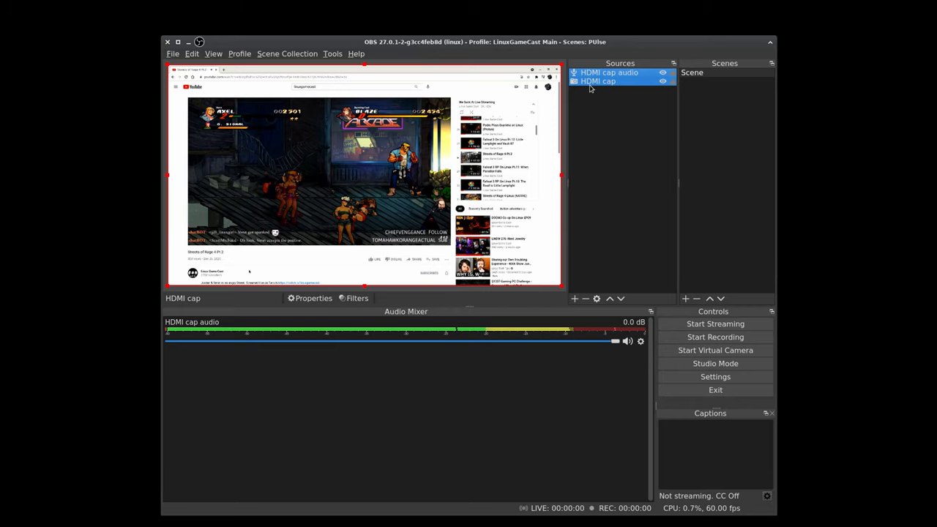
right_click(597, 81)
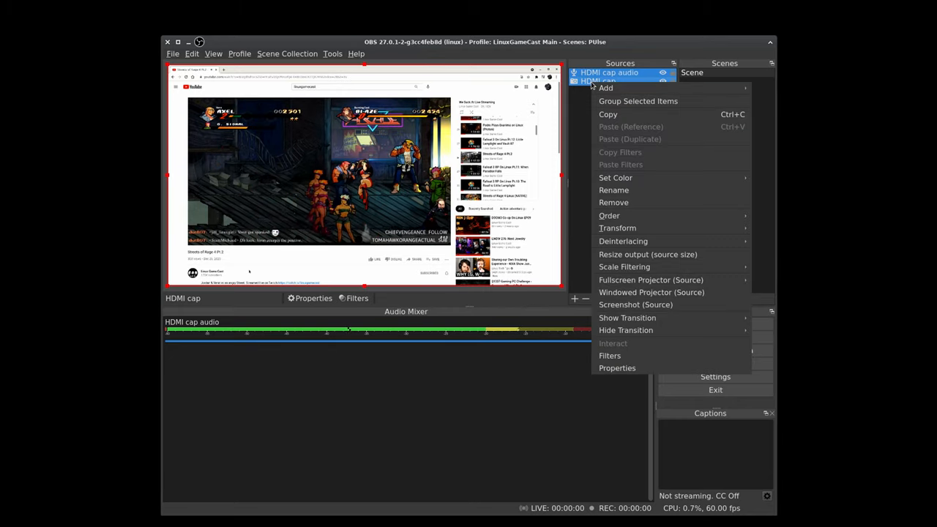
click(638, 101)
text(HDMI capgroup)
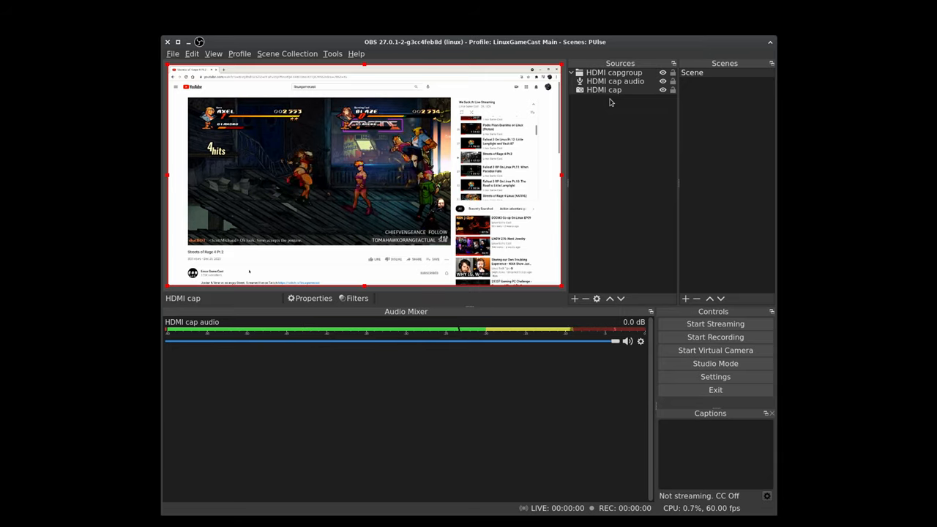
click(613, 72)
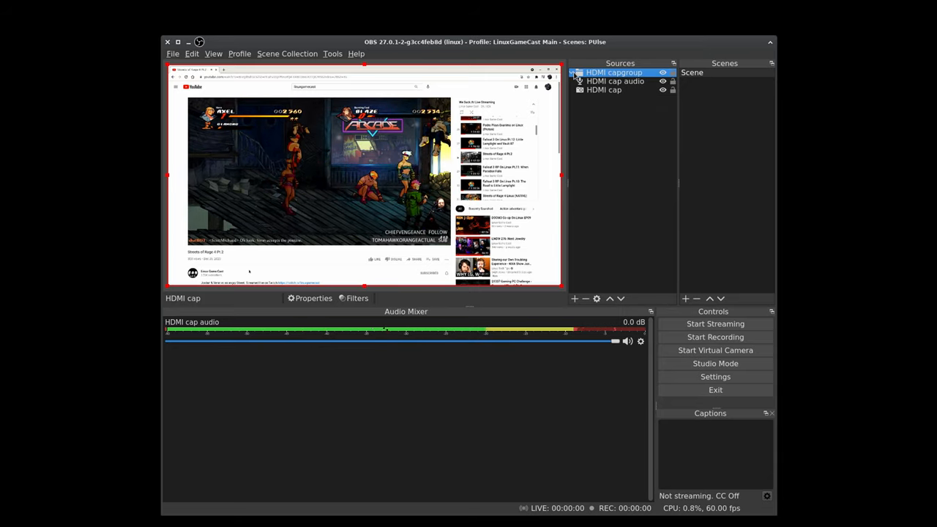
click(576, 72)
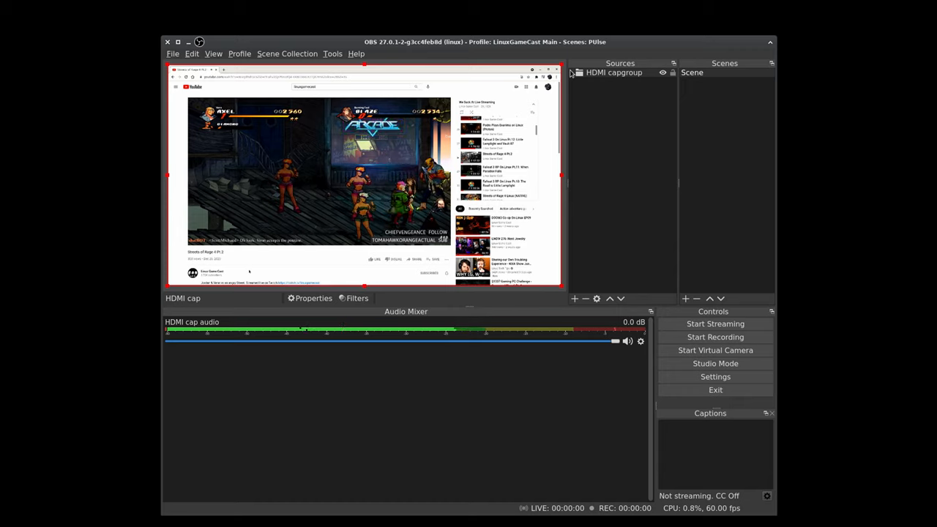
click(613, 73)
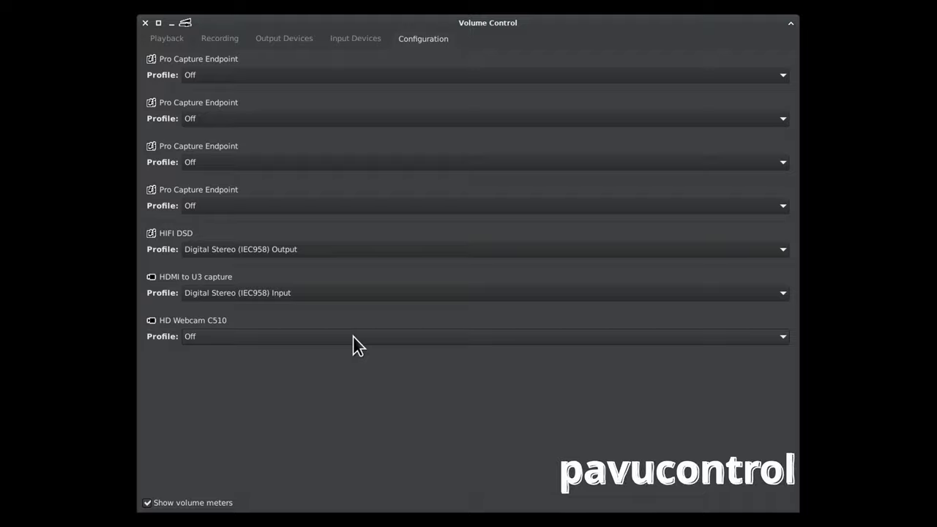
Step: Set the HD Webcam C510 profile to Mono Input and close Volume Control
click(782, 293)
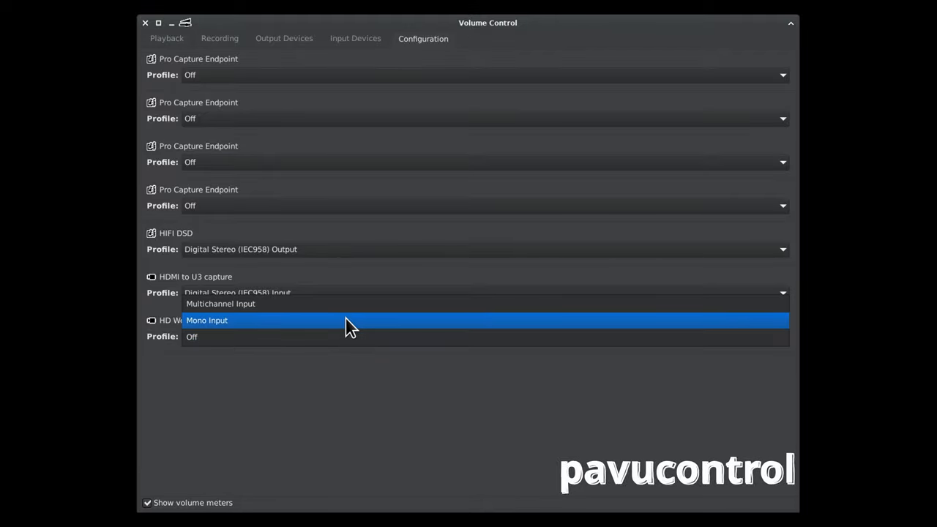
click(206, 335)
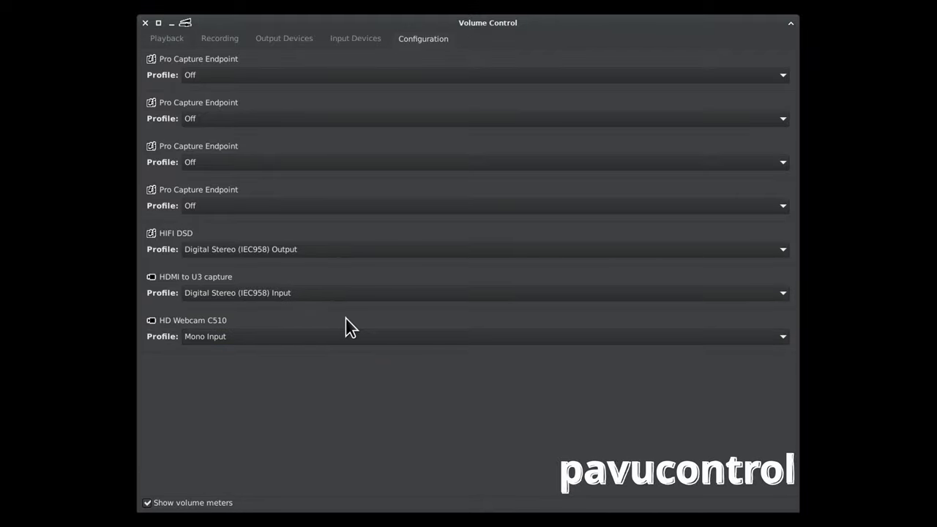
mouse_move(366, 60)
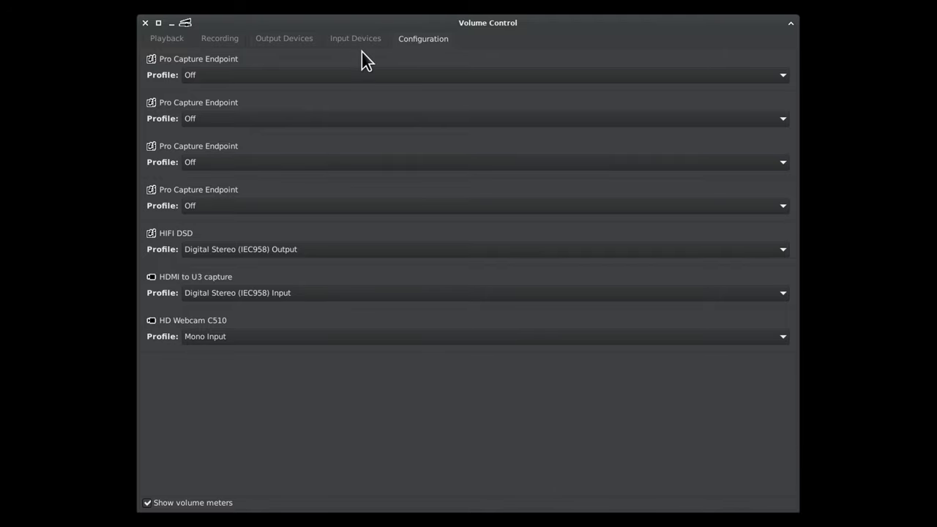
click(355, 38)
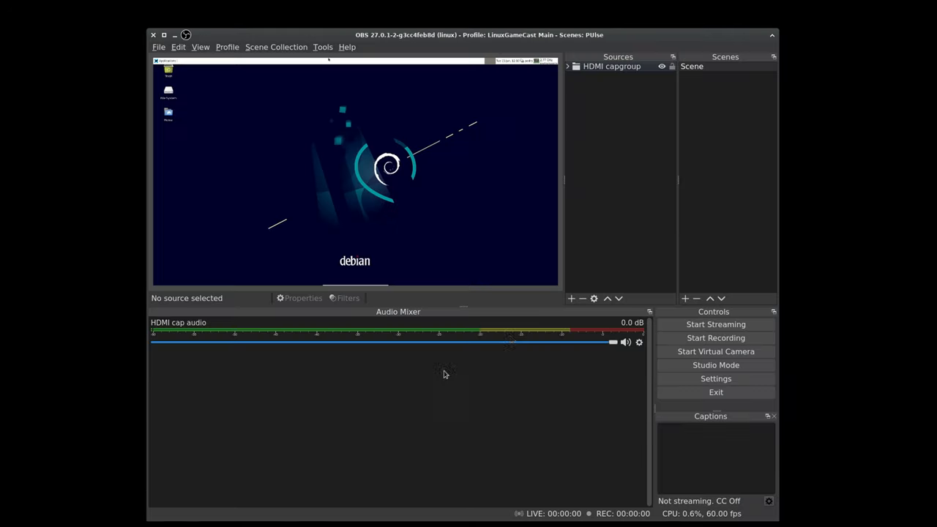
Step: Add a Video Capture Device (V4L2) source named Webcam
click(571, 299)
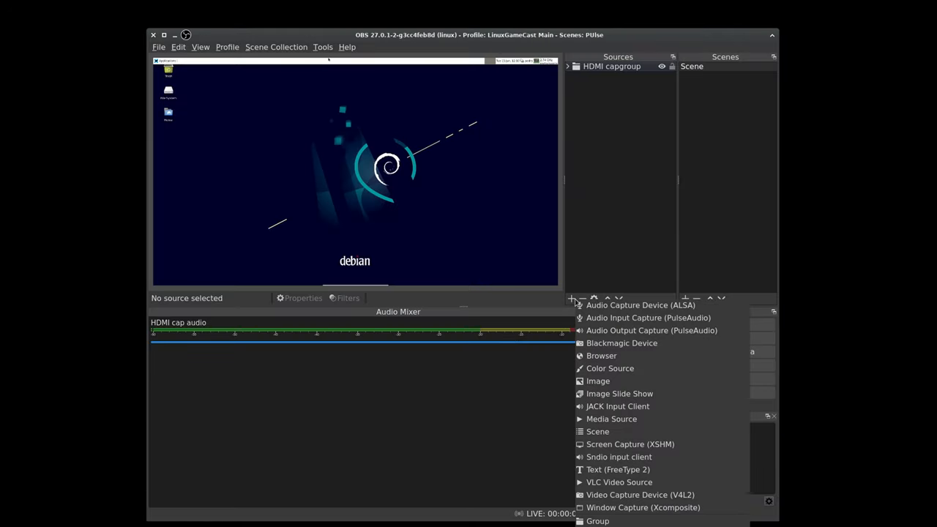
mouse_move(618, 482)
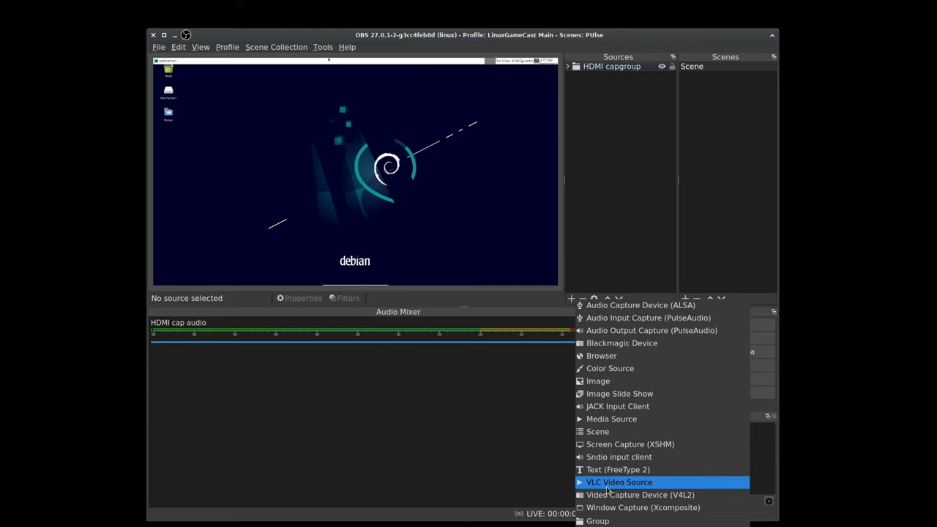
click(641, 495)
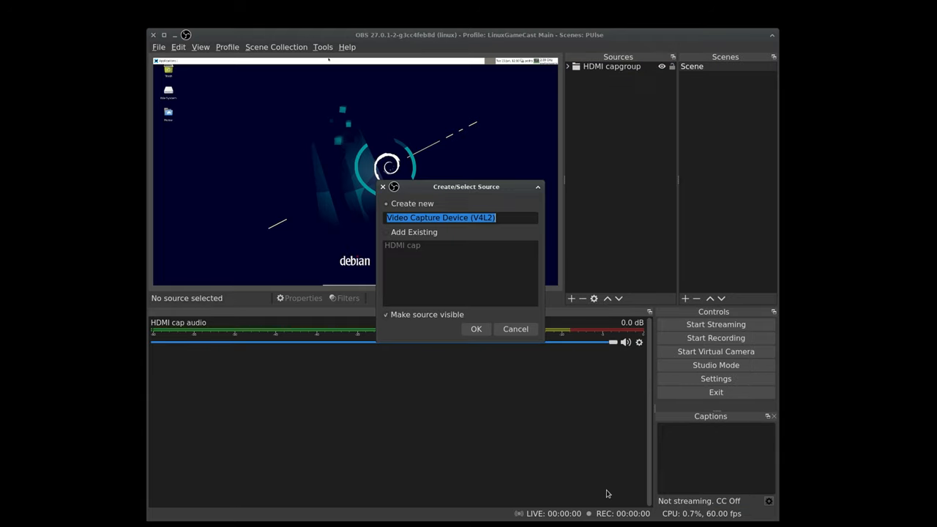
text(Webcm)
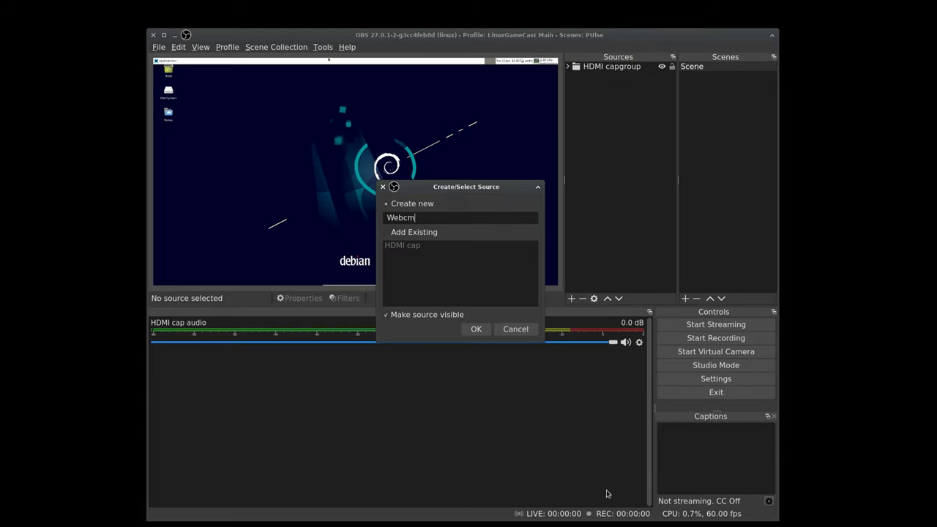
text(a)
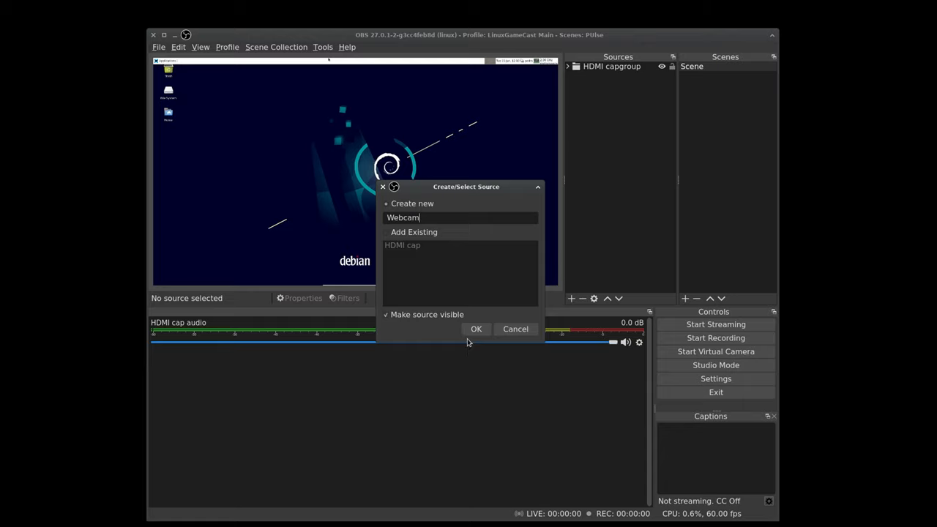
click(475, 328)
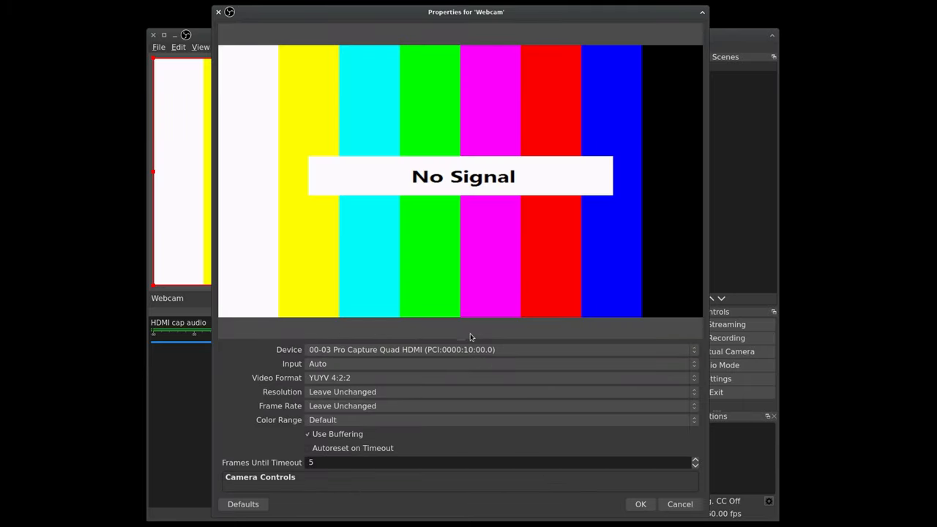
Step: Set the Webcam source's device to UVC Camera with YU12 (Emulated) video format
click(500, 348)
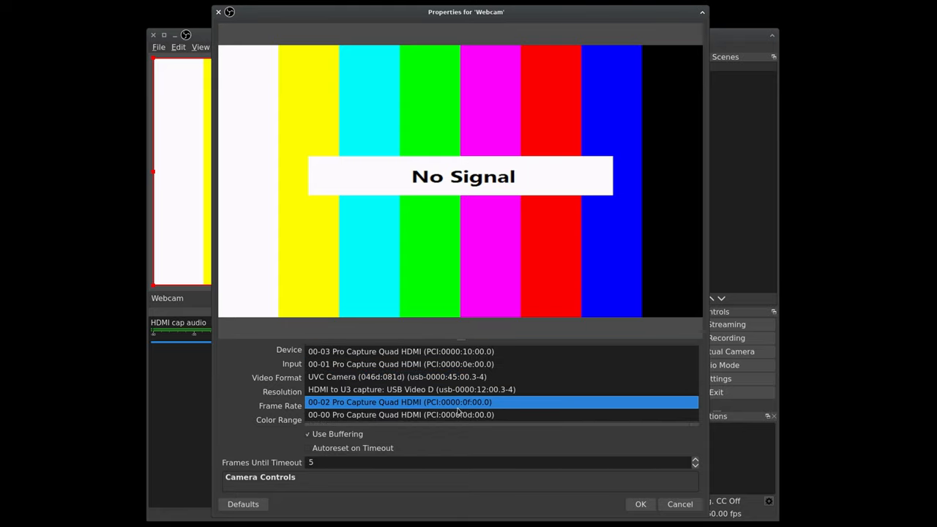
click(398, 376)
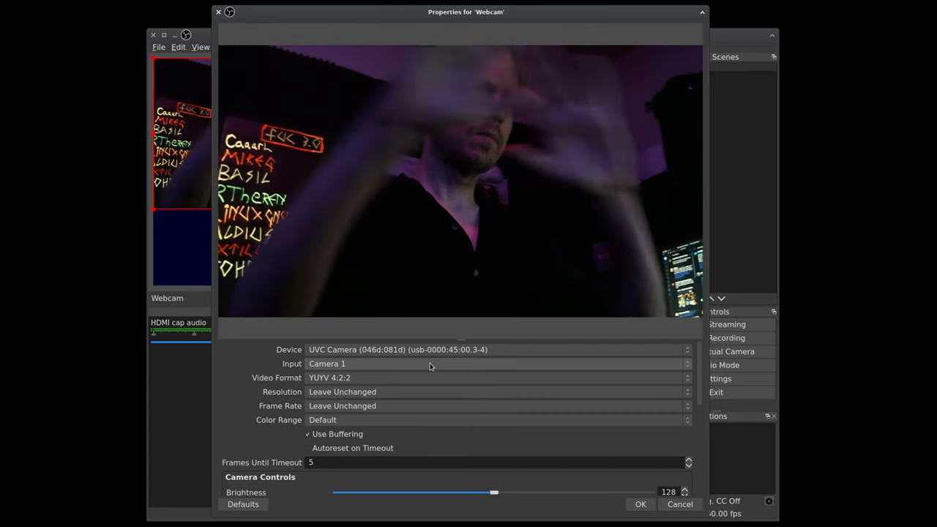
mouse_move(391, 388)
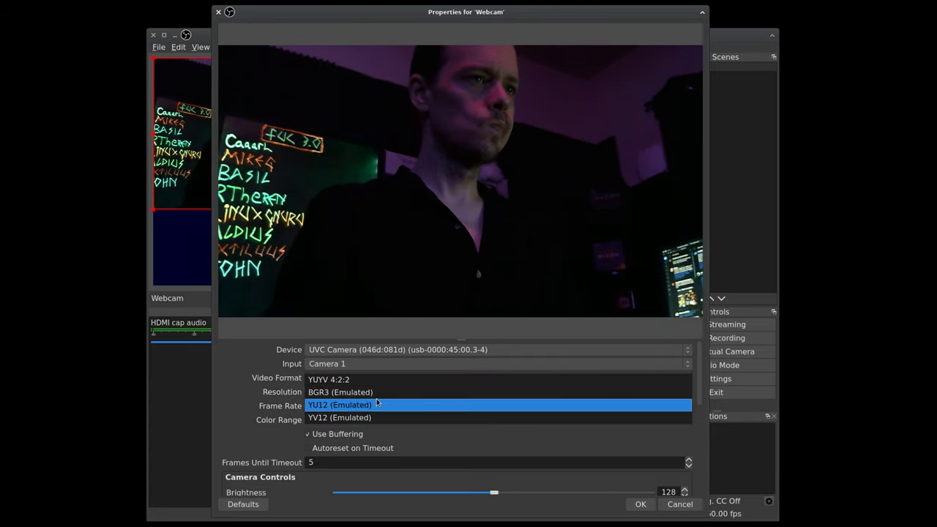
click(339, 404)
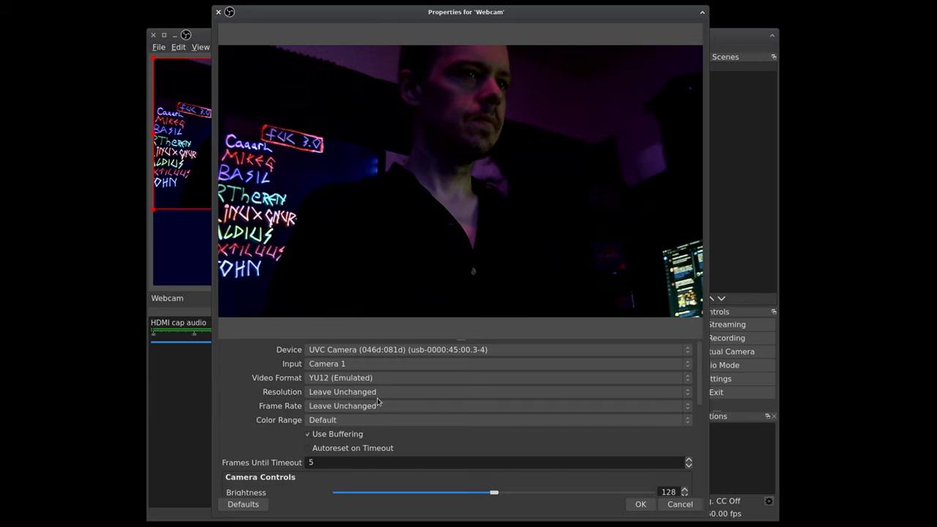
click(498, 393)
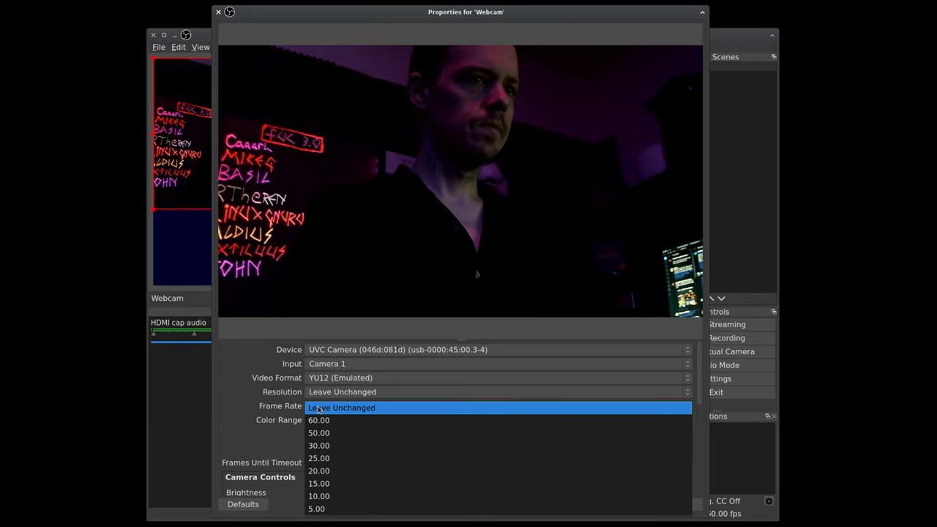
mouse_move(236, 385)
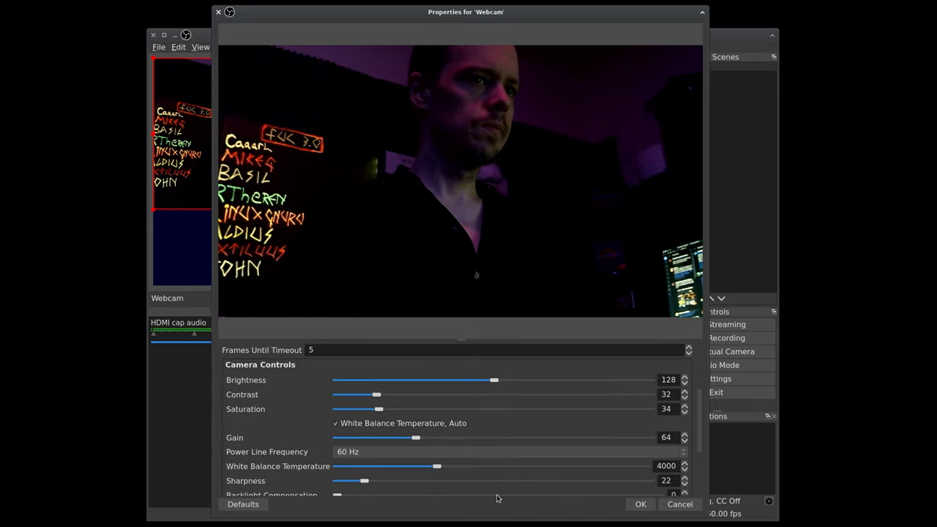
Step: Accept the Webcam properties so the camera image overlays the preview
scroll(down, 3)
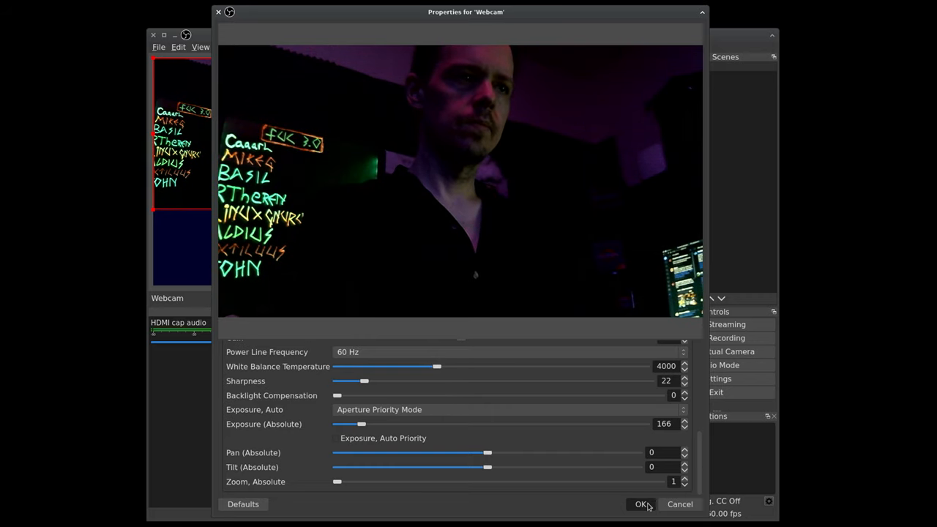
click(641, 504)
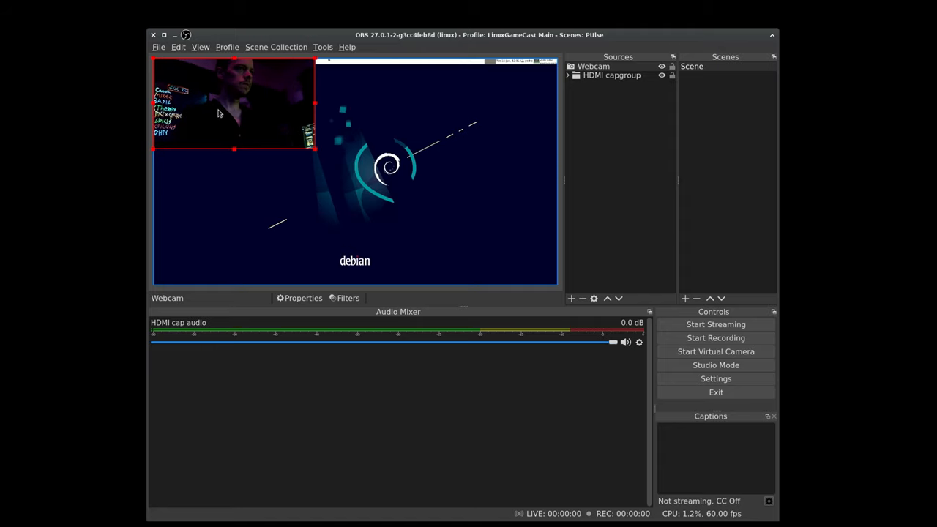
Step: Move the webcam image to the preview's bottom-right corner
drag(234, 110, 476, 242)
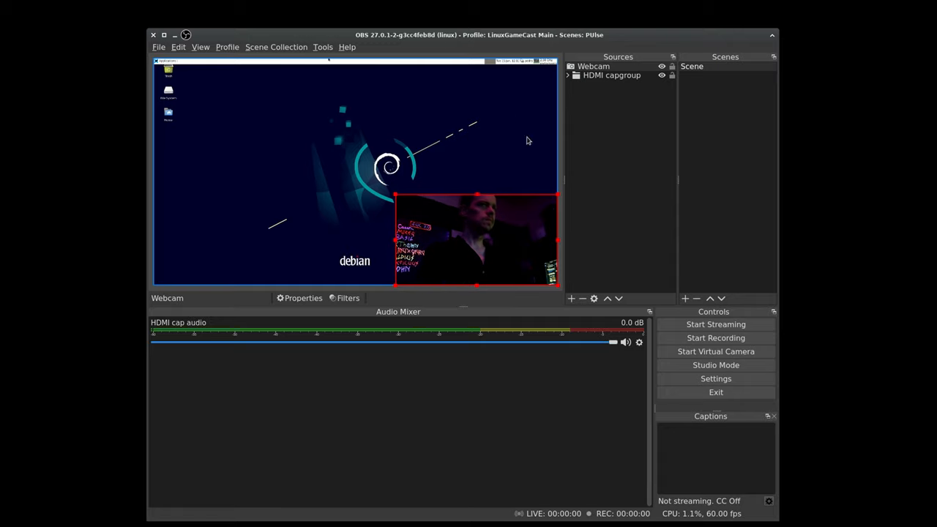
click(571, 299)
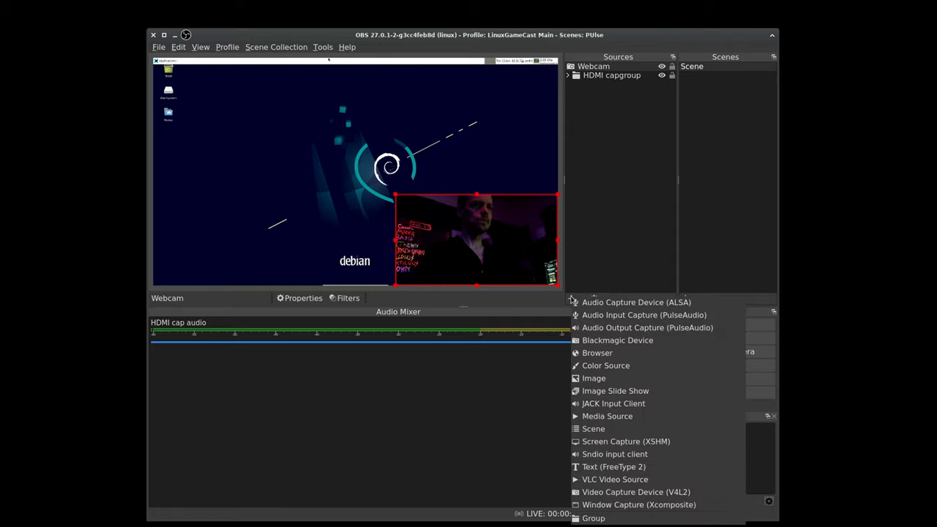
Step: Add an Audio Input Capture (PulseAudio) source named Webcam audio
click(644, 315)
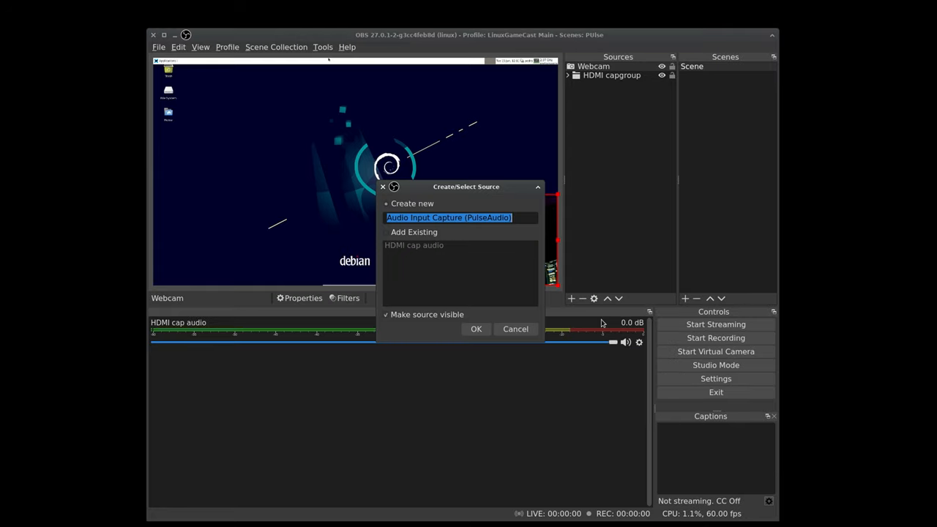
text(Webcam audio)
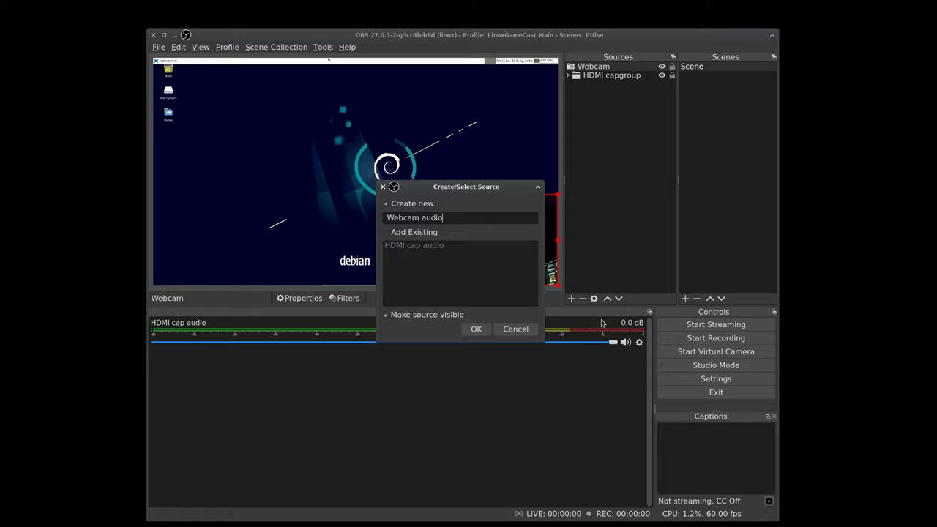
mouse_move(475, 328)
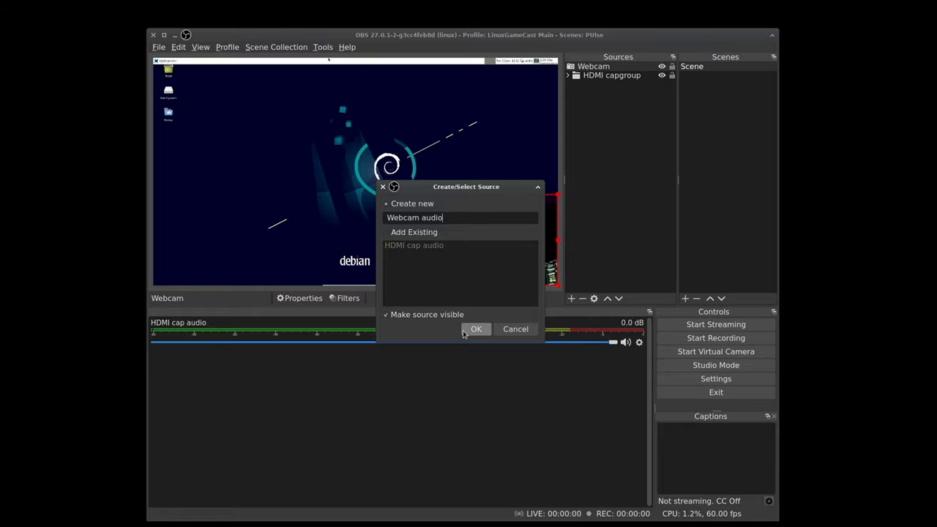
click(476, 328)
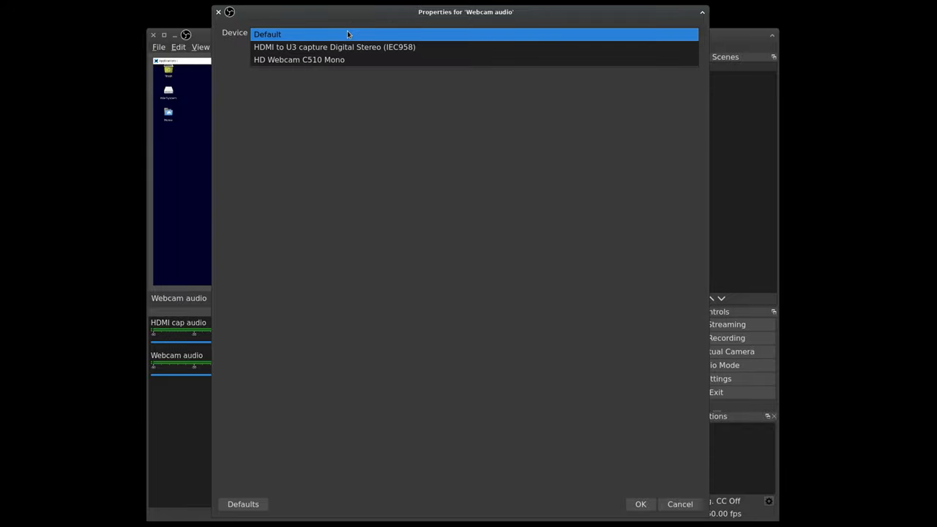
Step: Set the Webcam audio device to HD Webcam C510 Mono and accept the properties
click(299, 59)
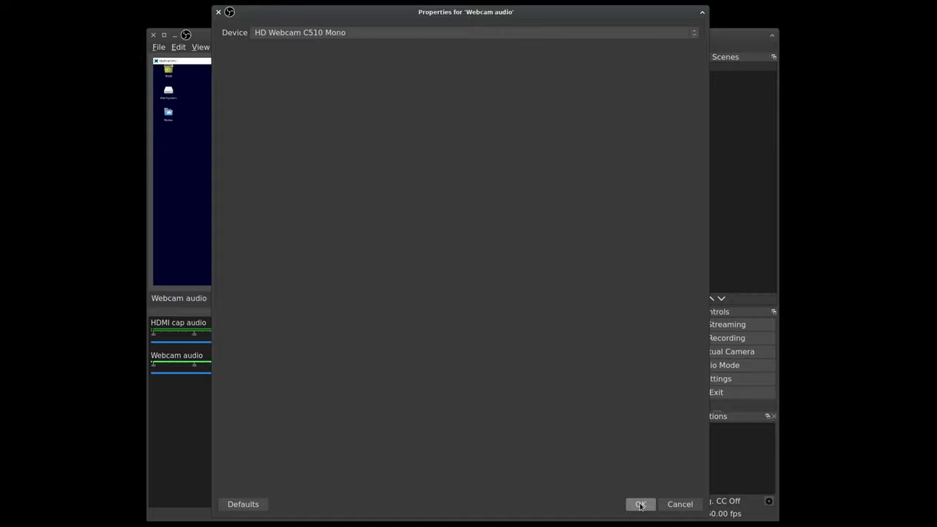
click(640, 503)
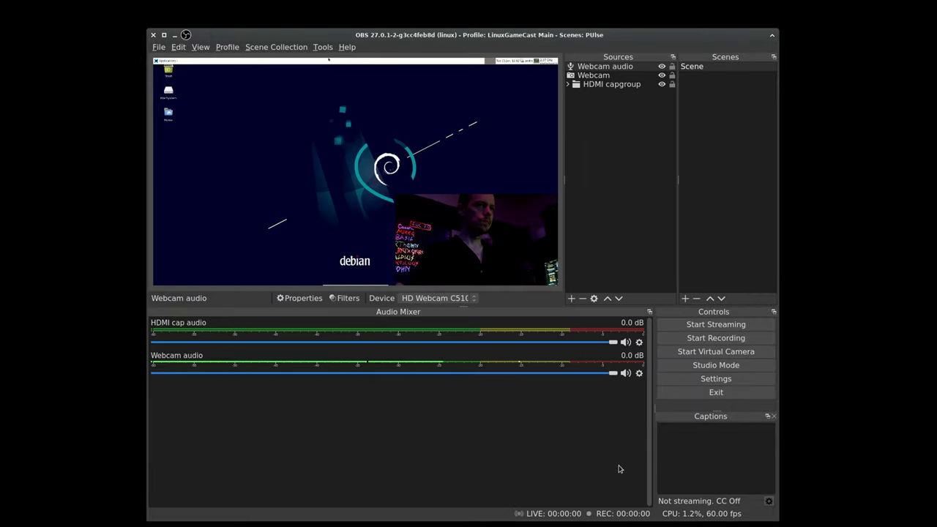
mouse_move(552, 433)
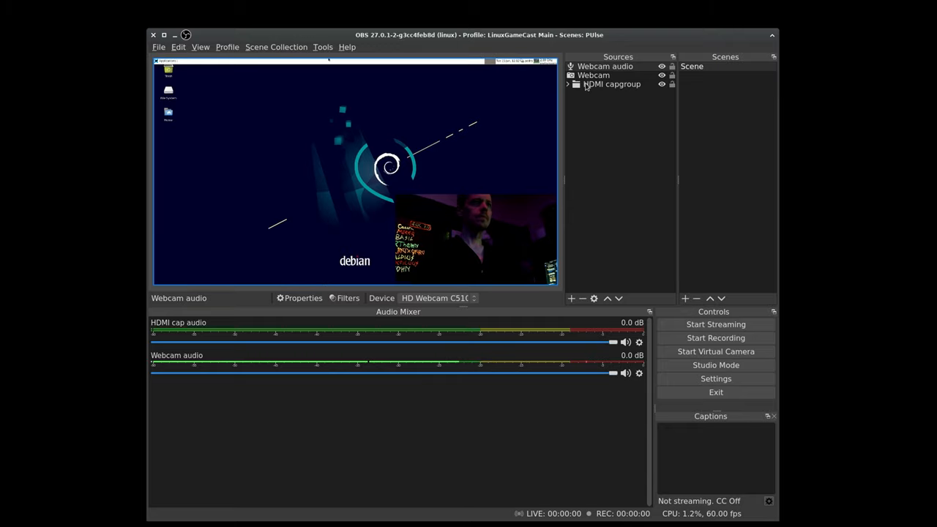
Step: Group Webcam and Webcam audio into a collapsed Webcam group above HDMI capgroup
click(594, 75)
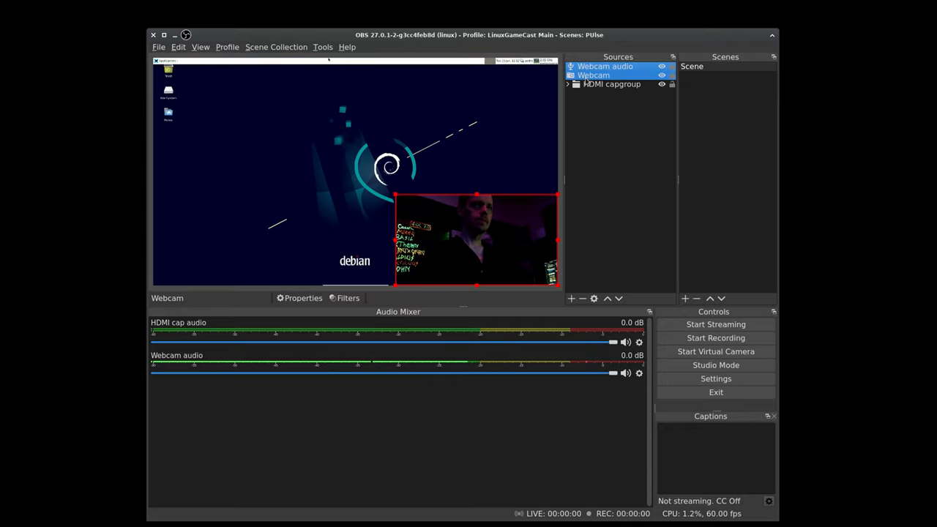
right_click(594, 75)
text(Wecam group)
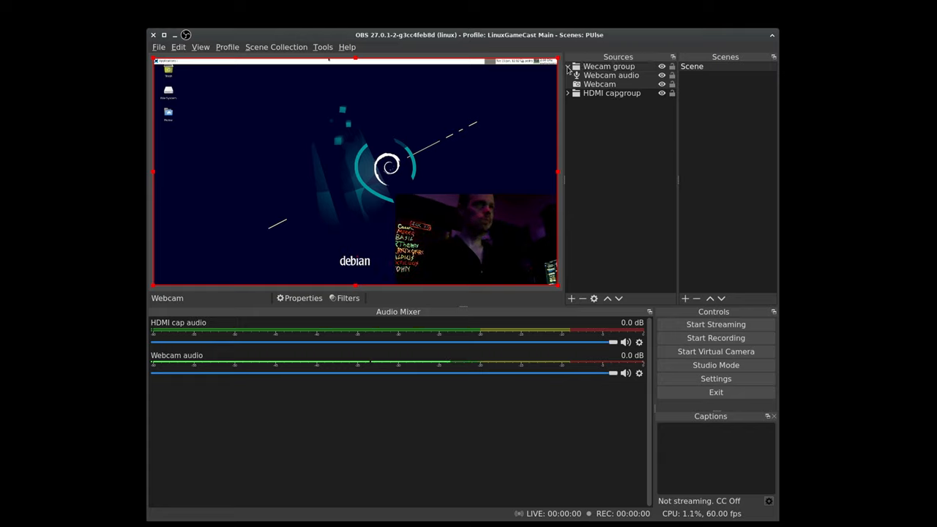
click(569, 66)
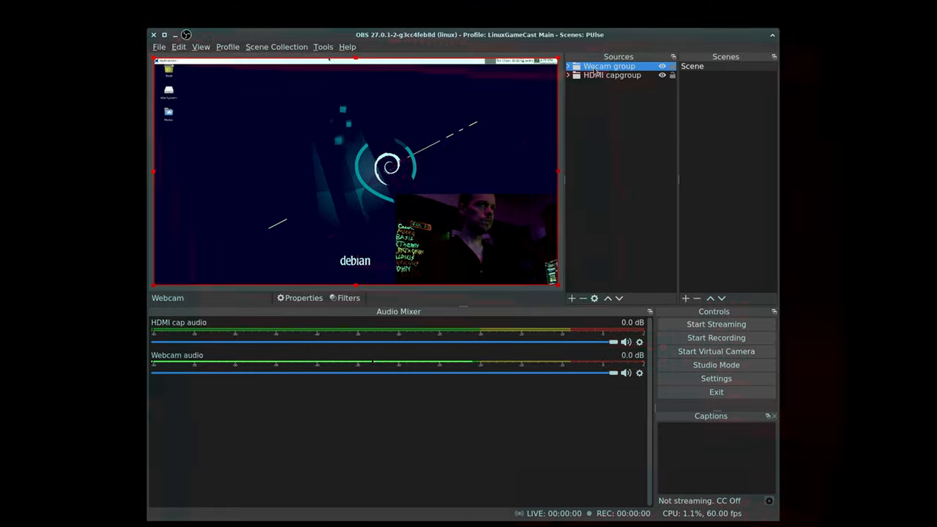